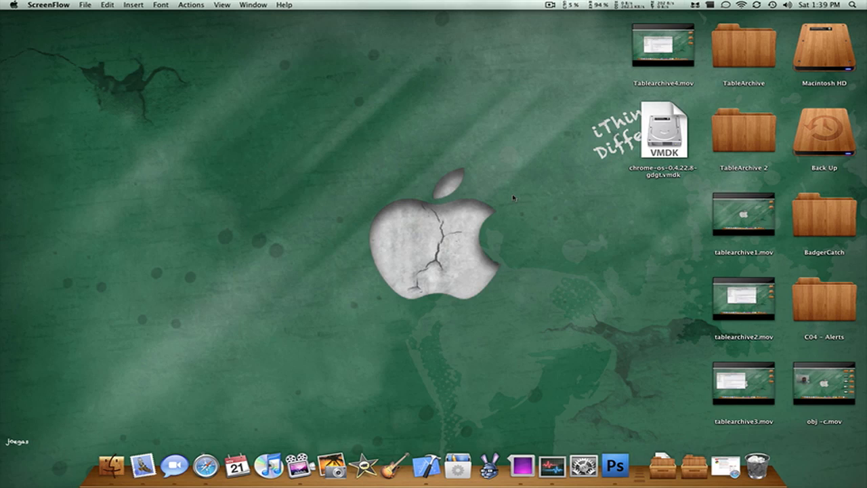
mouse_move(495, 180)
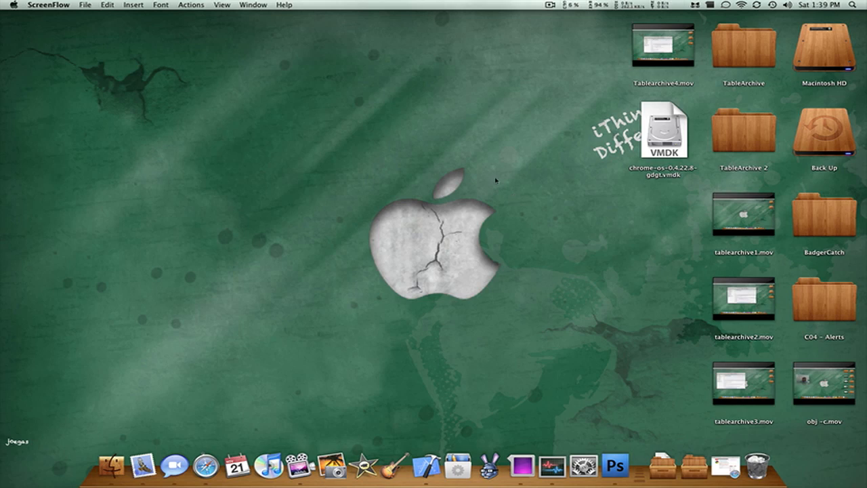
mouse_move(397, 153)
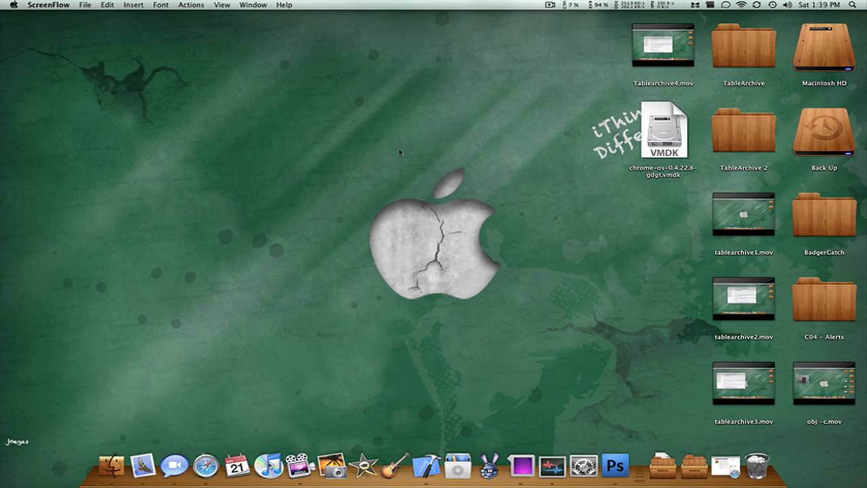
mouse_move(416, 154)
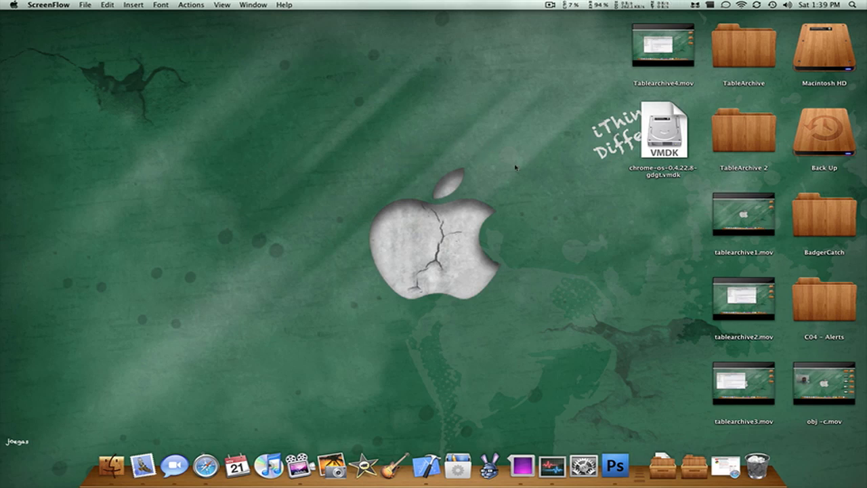
mouse_move(332, 169)
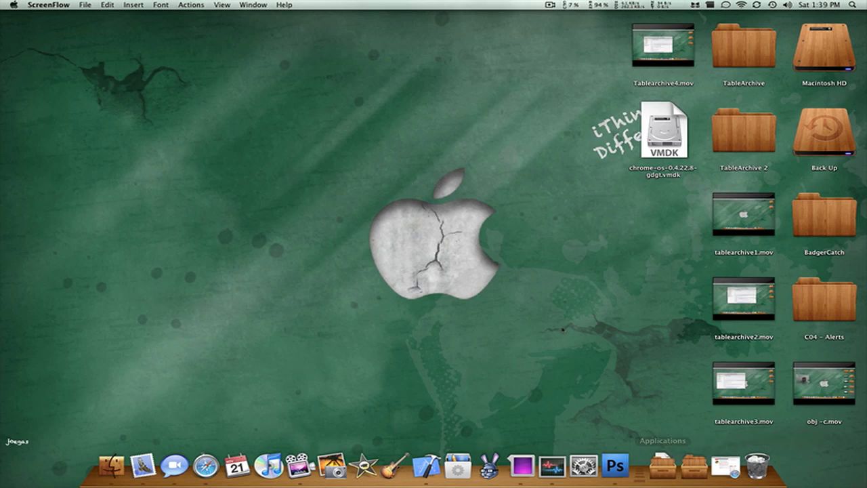
mouse_move(494, 267)
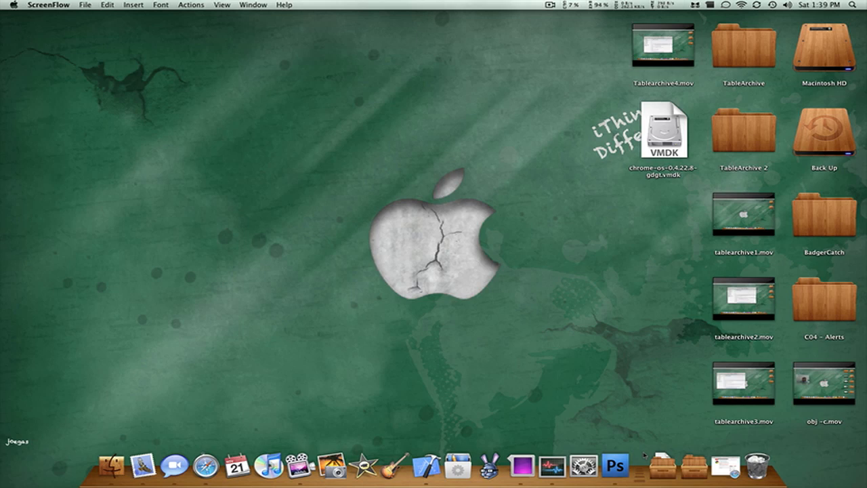
mouse_move(658, 442)
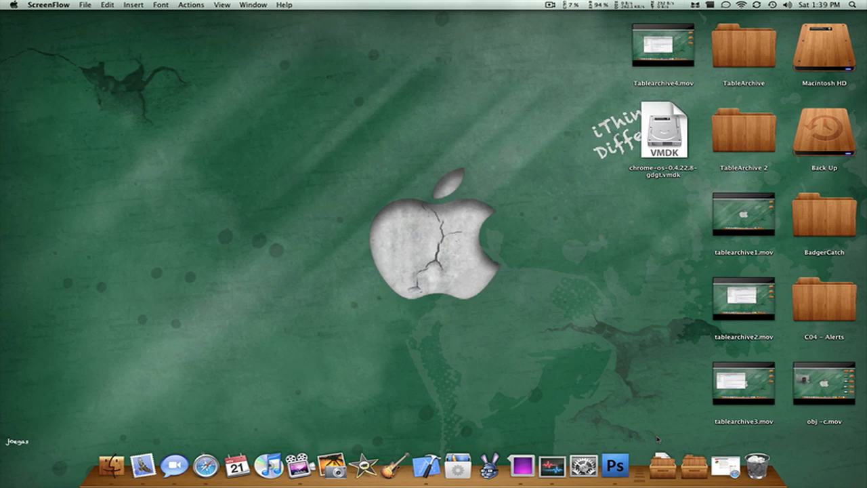
mouse_move(673, 476)
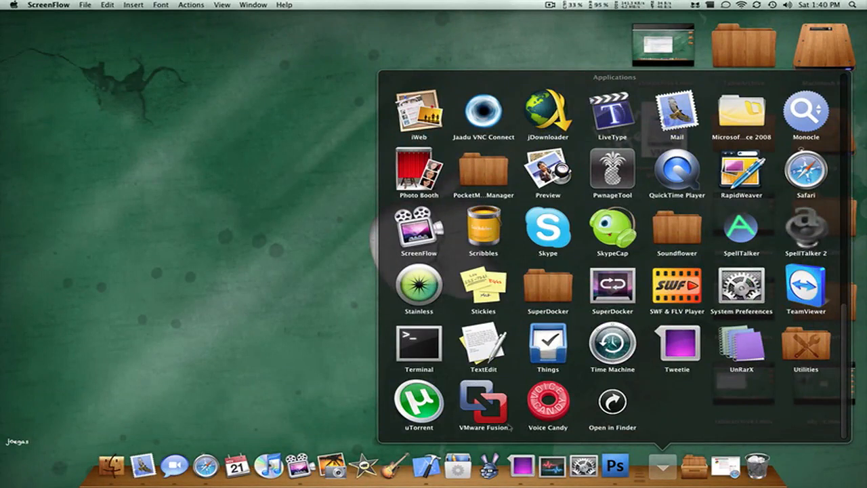
mouse_move(483, 403)
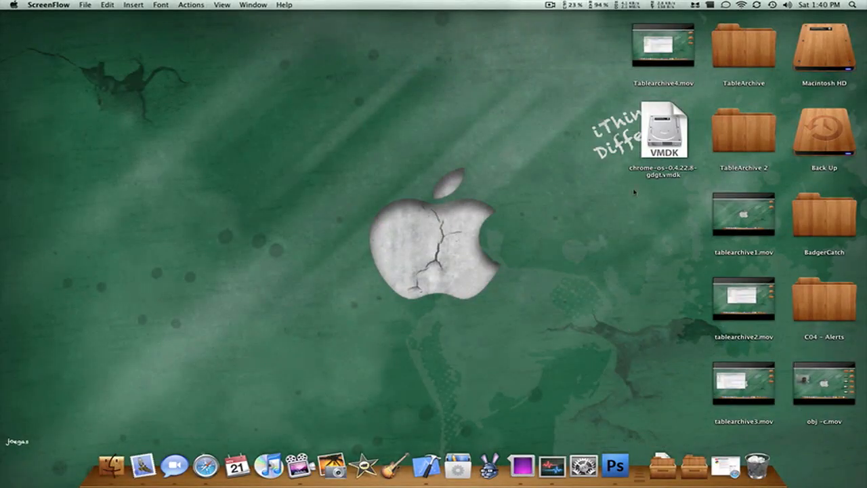
- Launch VMware Fusion, show its Virtual Machine Library and nudge the window right
left_click(664, 132)
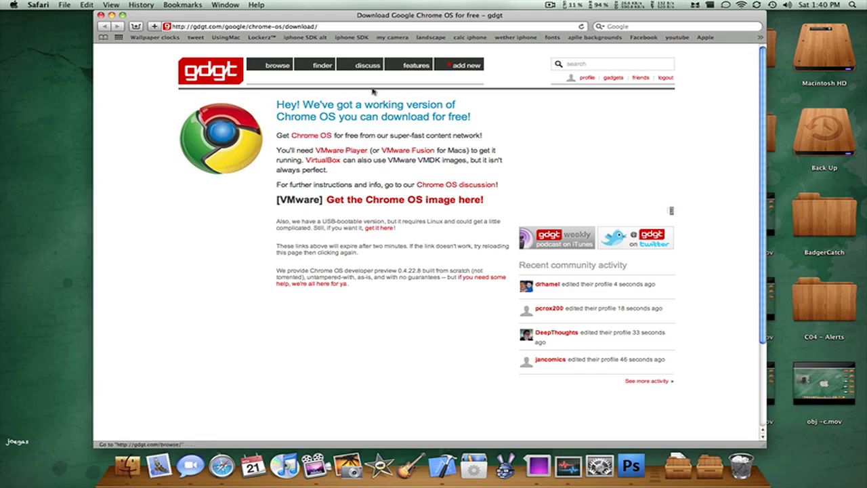
mouse_move(409, 266)
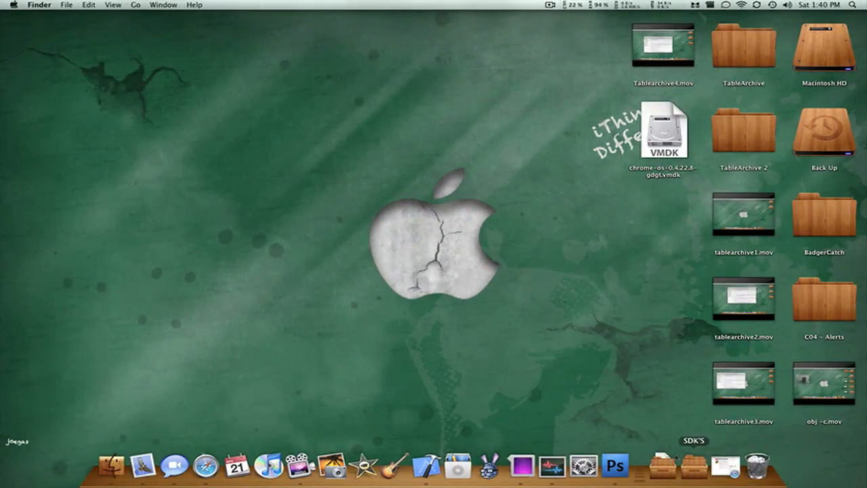
left_click(672, 474)
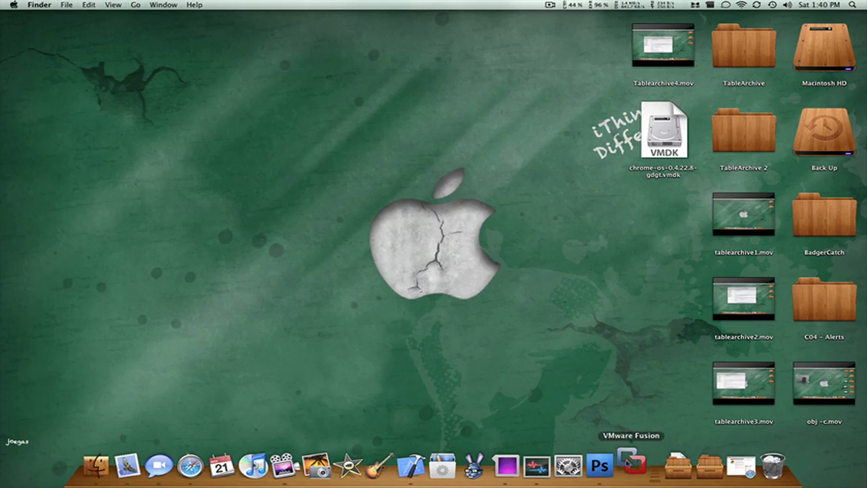
left_click(630, 467)
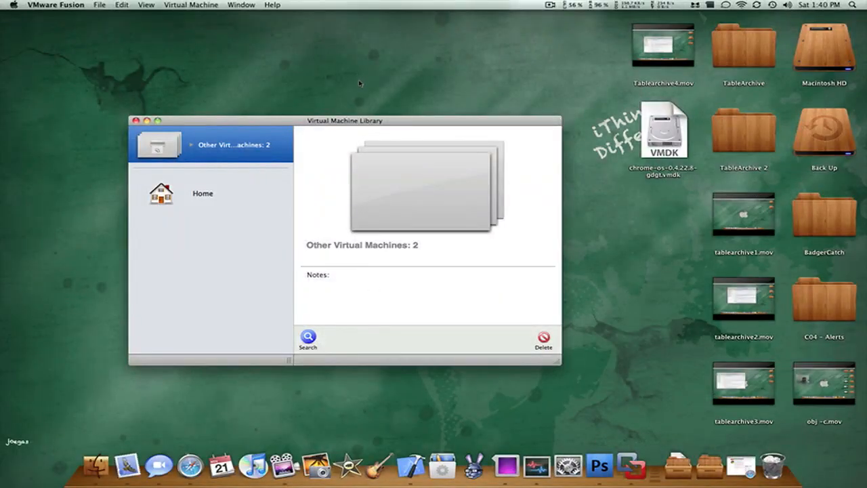
left_click_drag(344, 121, 363, 121)
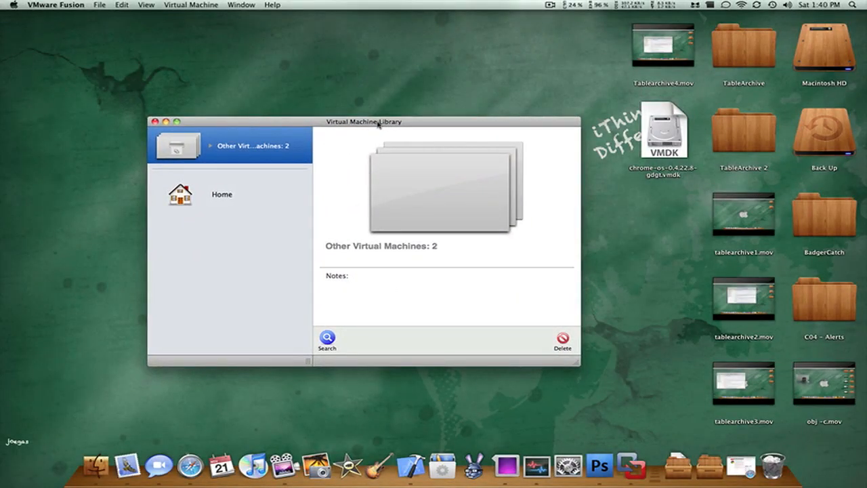
left_click(103, 4)
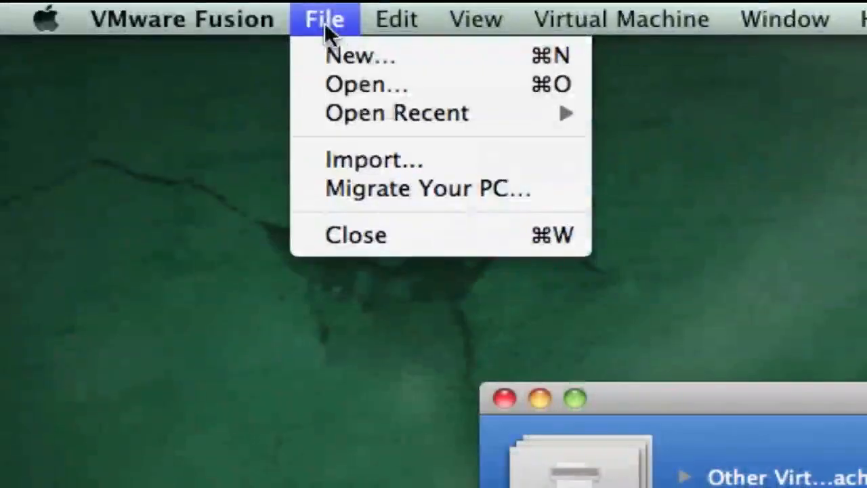
- Create a new VM without a disc, using the existing chrome-os-0.4.22.8-gdgt.vmdk disk
left_click(360, 55)
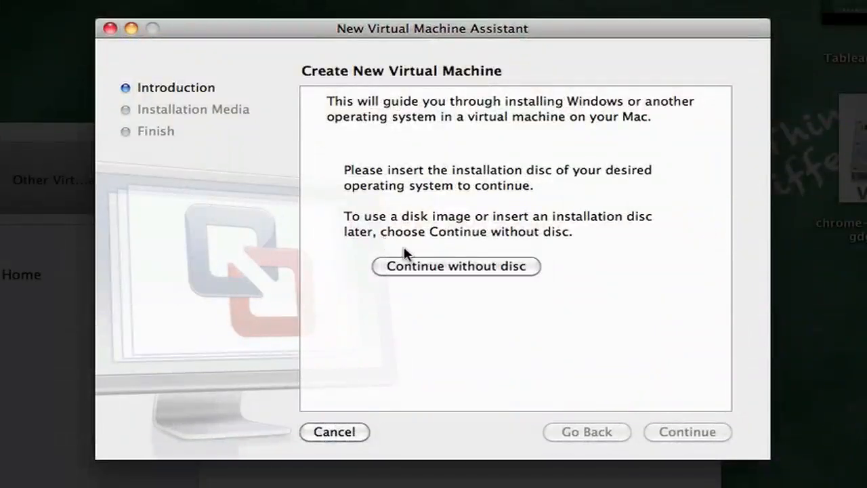
left_click(455, 266)
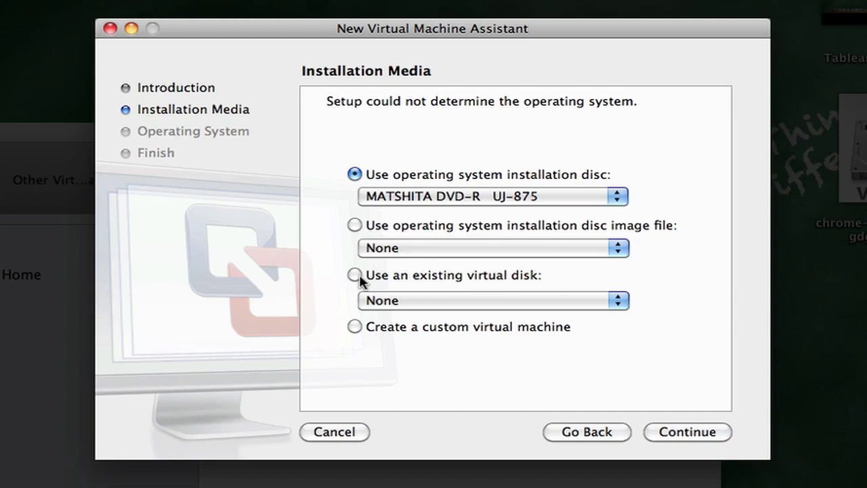
mouse_move(375, 281)
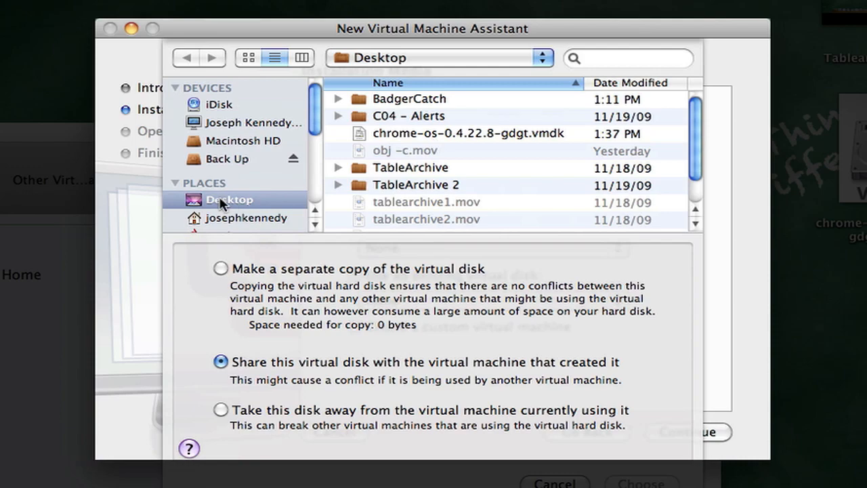
left_click(467, 134)
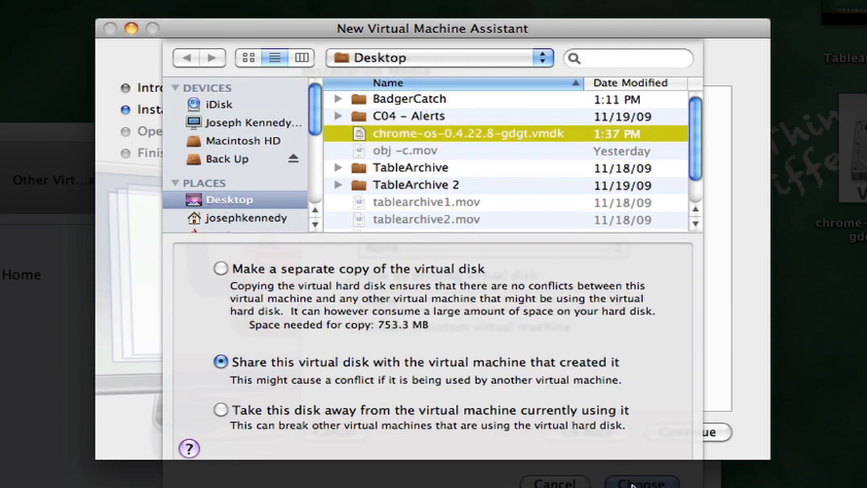
left_click(641, 483)
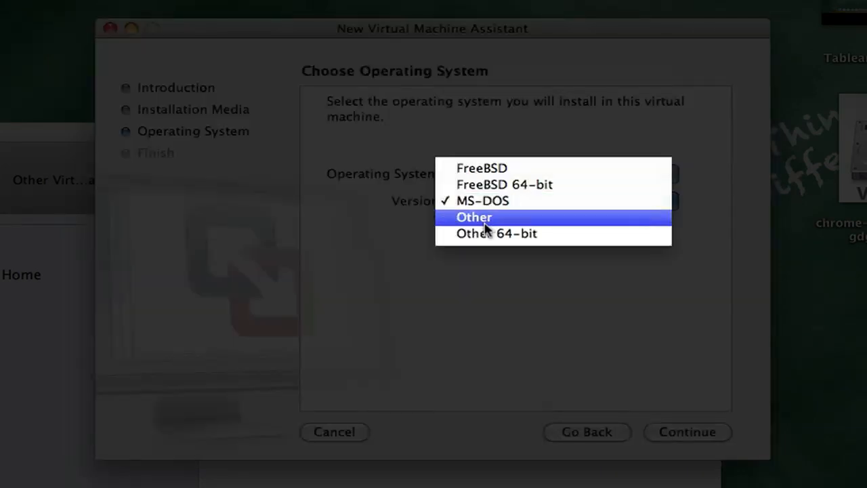
- Set the guest operating system and version to Other and finish the assistant
left_click(473, 217)
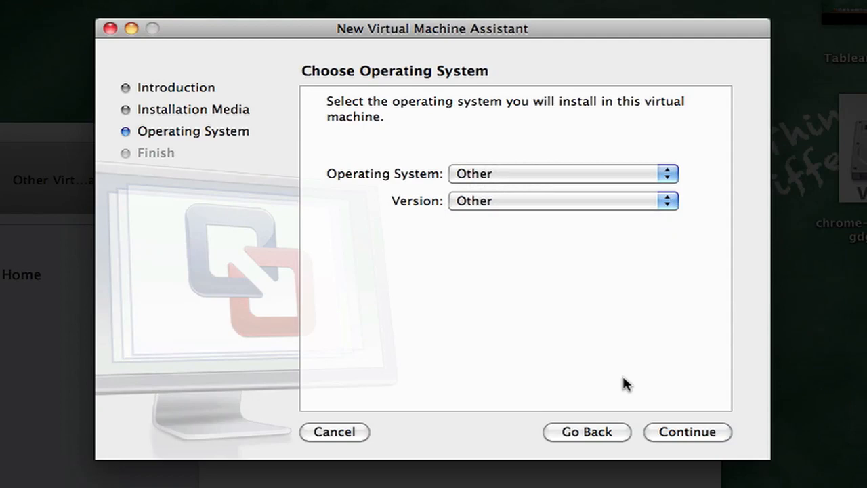
mouse_move(524, 349)
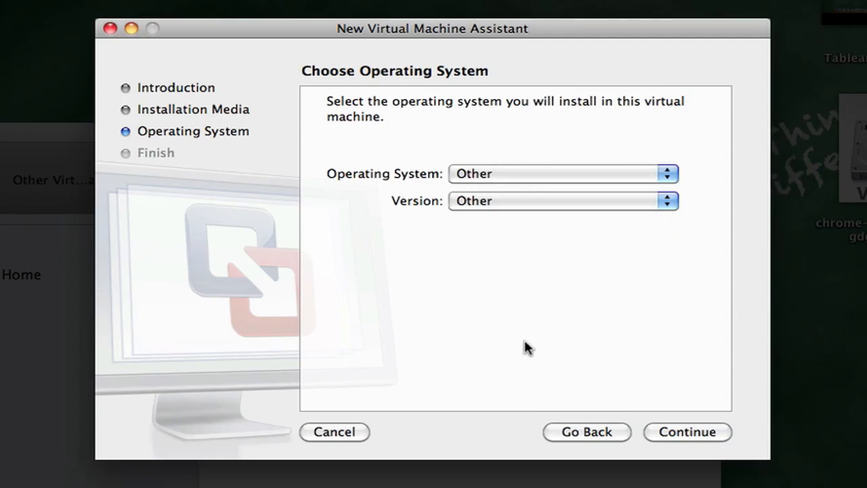
mouse_move(535, 164)
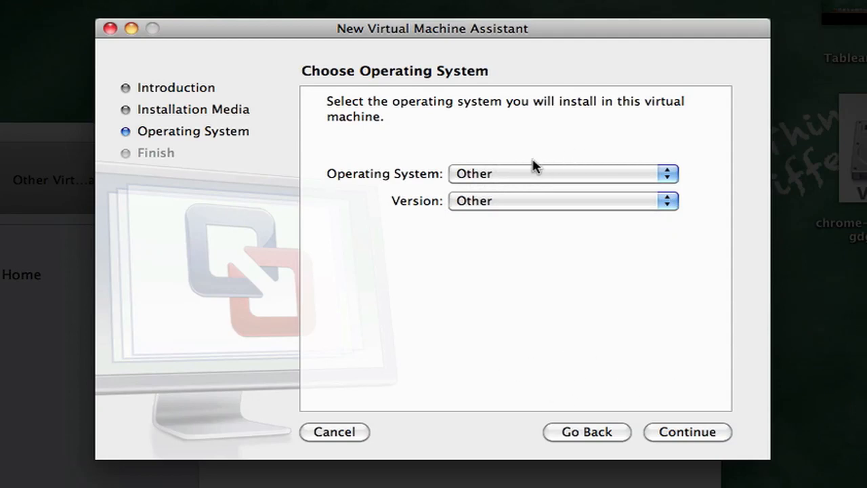
mouse_move(317, 176)
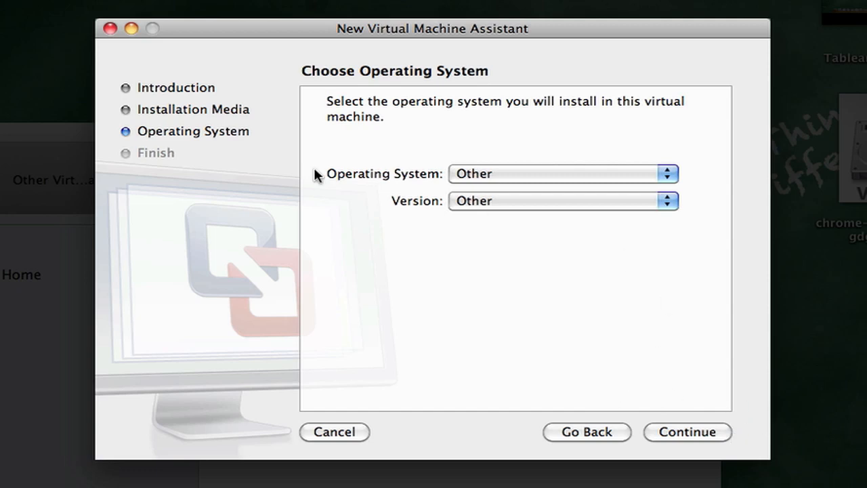
left_click(688, 431)
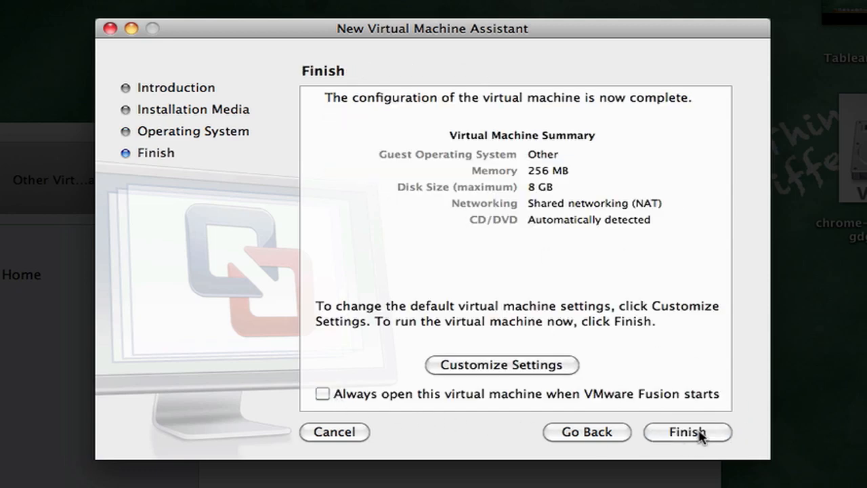
left_click(687, 432)
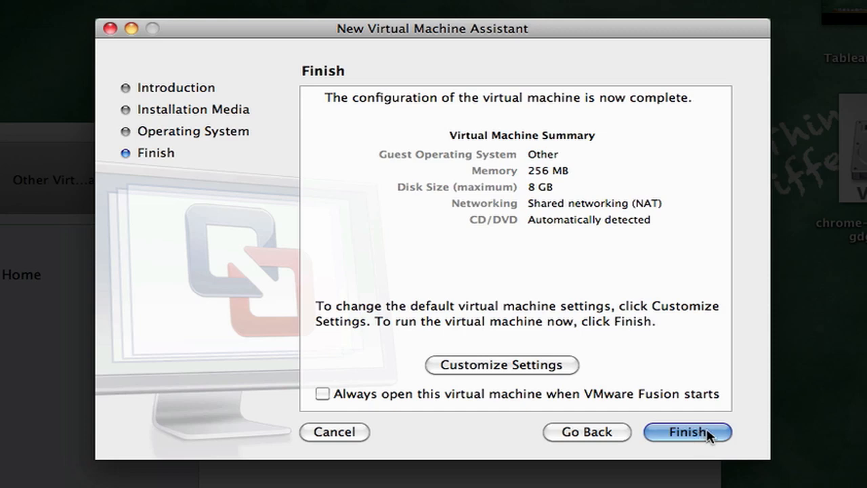
- Save the virtual machine as 'Google Chrome OS' and boot it to the login screen
left_click(687, 432)
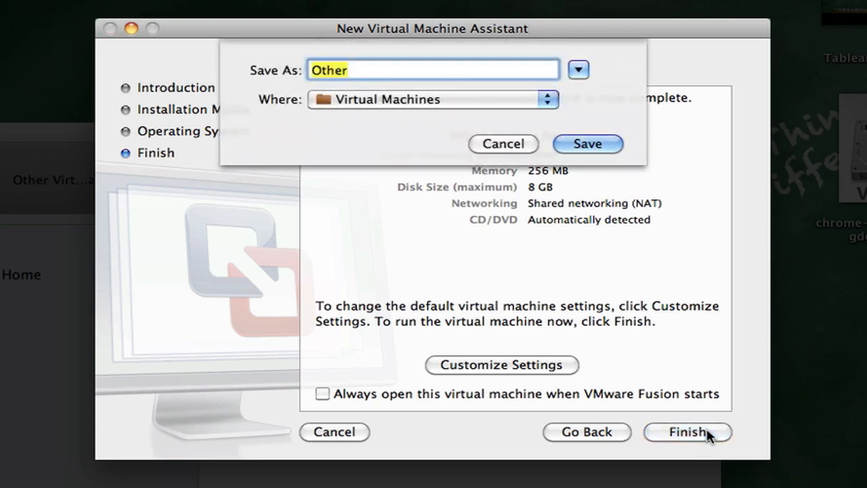
type("Google Chro")
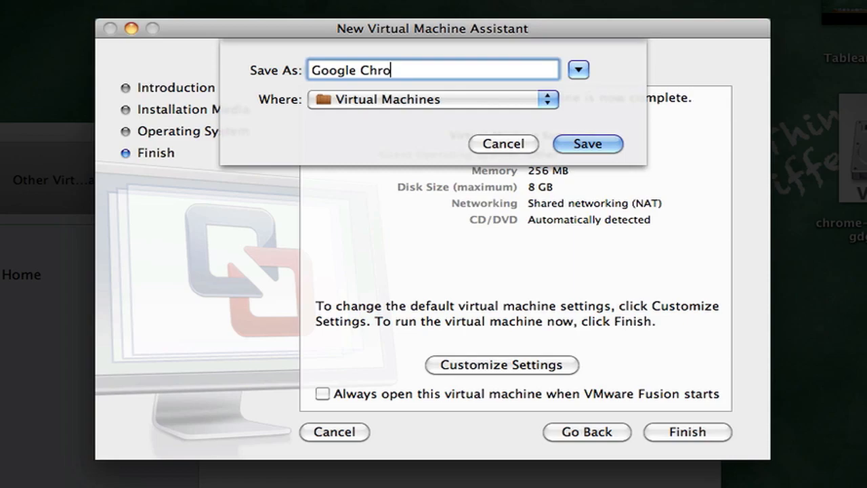
left_click(587, 144)
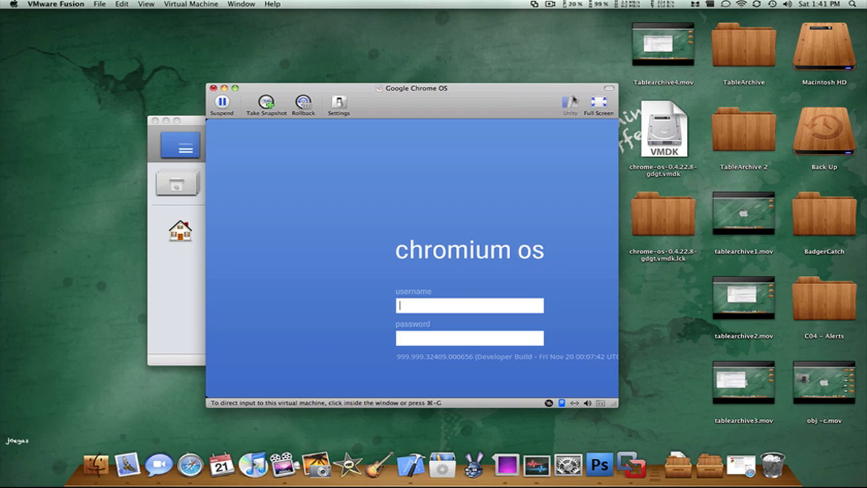
left_click(600, 109)
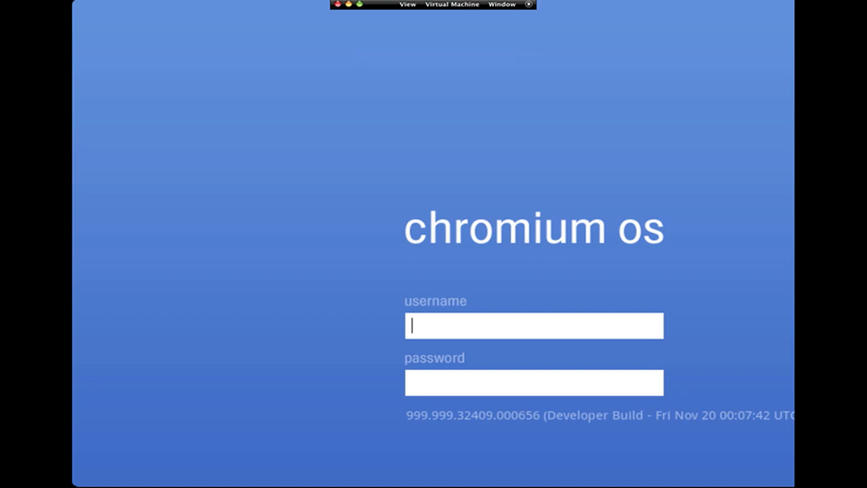
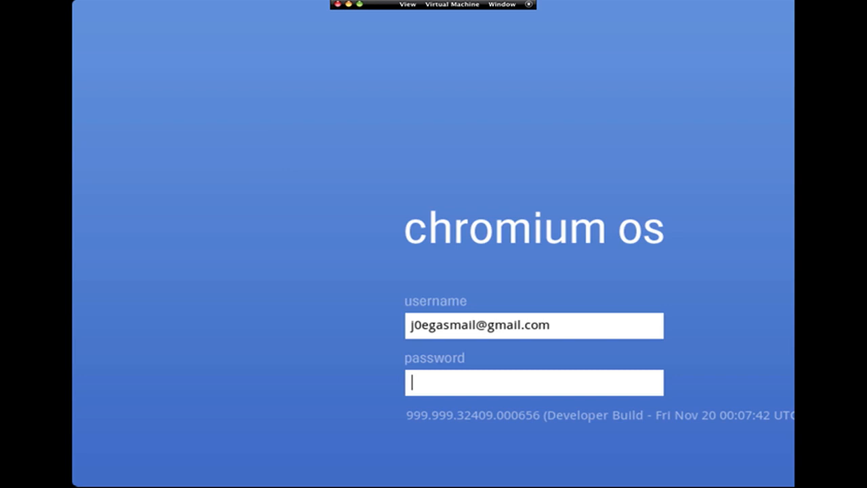
type("password")
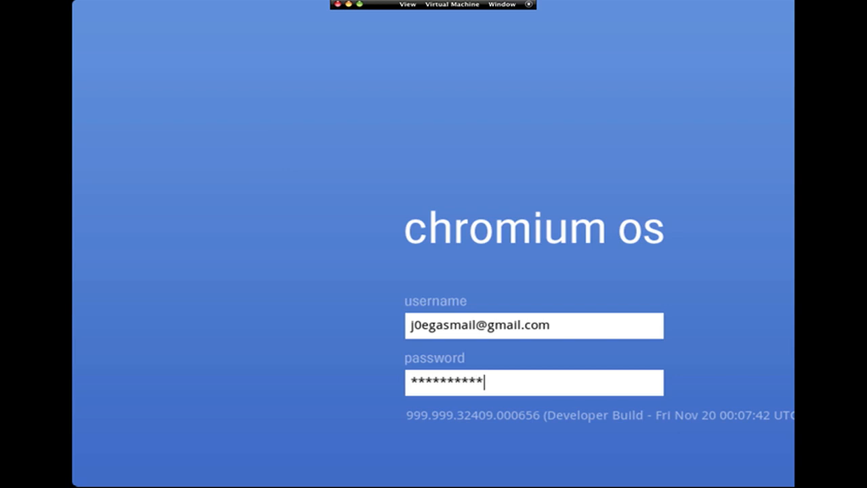
mouse_move(424, 306)
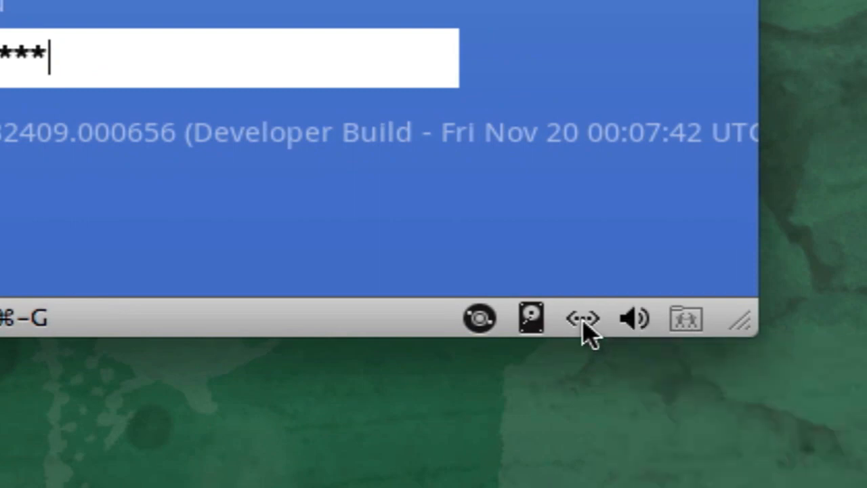
- Connect the virtual machine's network adapter from its status bar menu
left_click(582, 317)
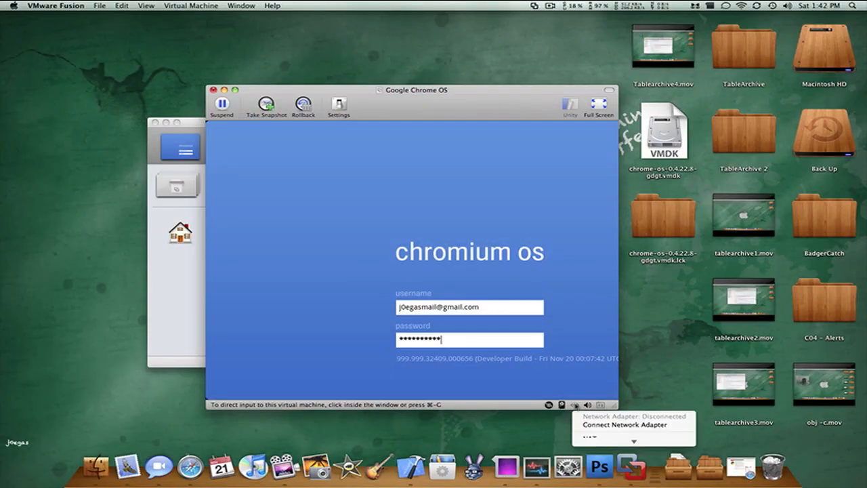
left_click(629, 424)
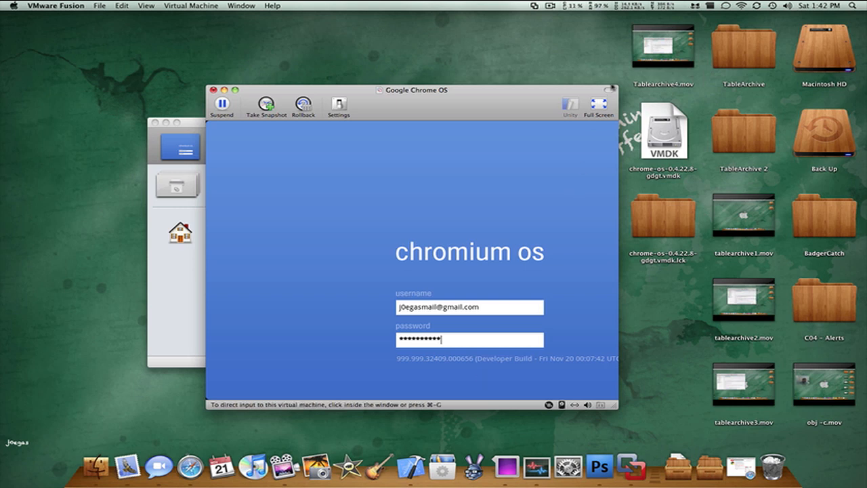
left_click(600, 105)
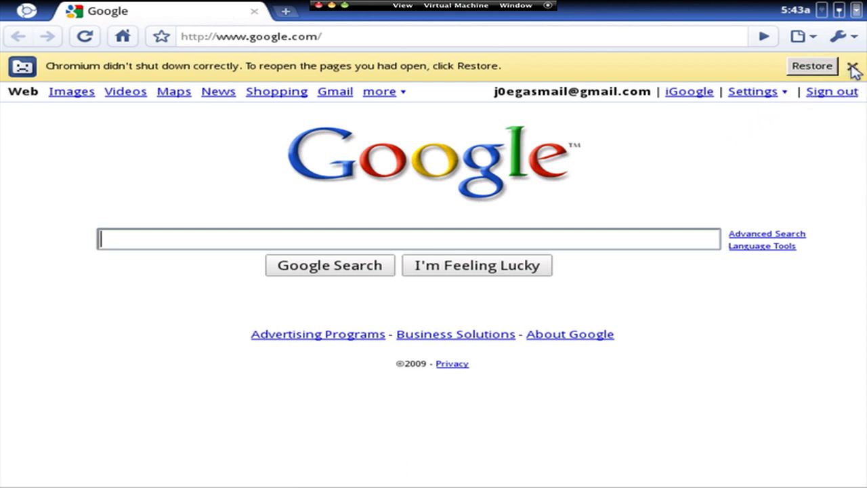
- Close the restore-previous-pages infobar on the Google homepage
left_click(854, 66)
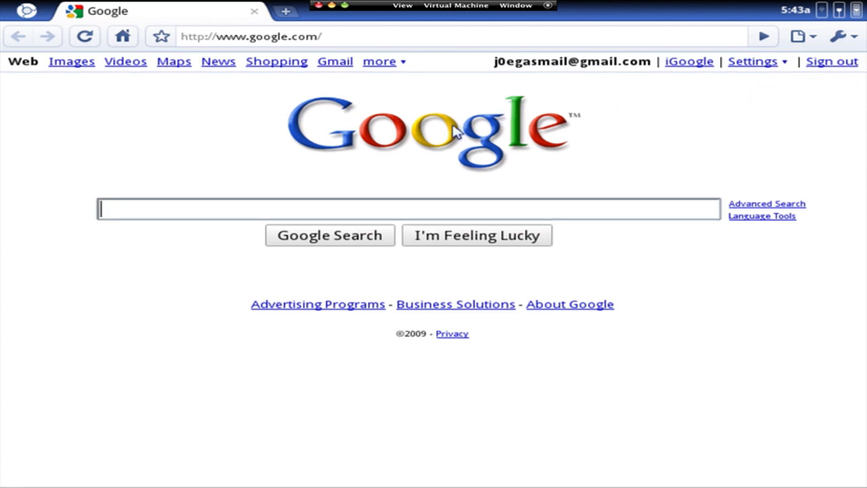
mouse_move(443, 173)
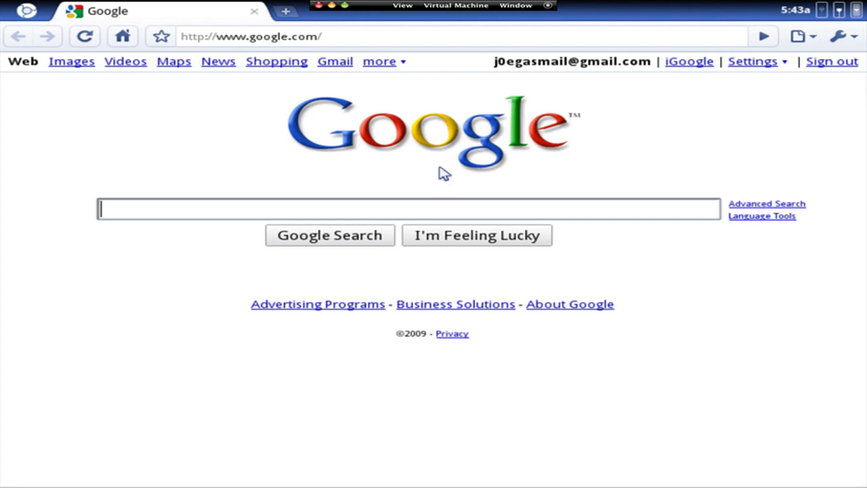
mouse_move(320, 202)
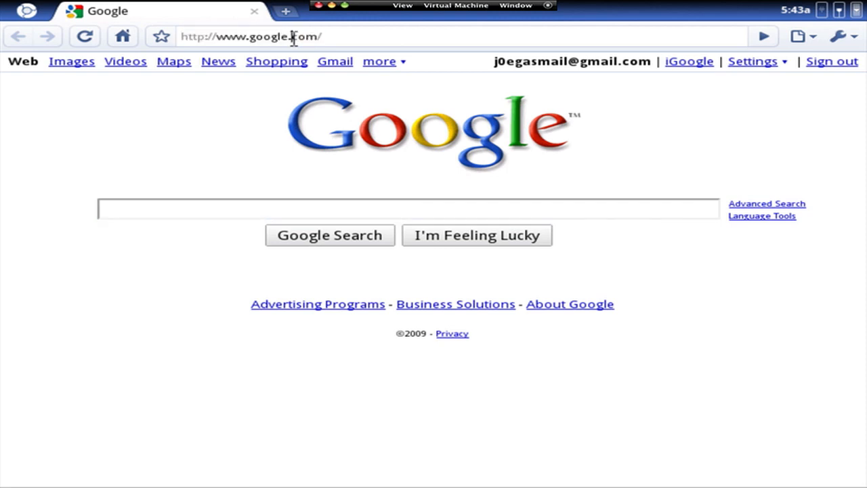
- Visit j0egas.com, scroll through its posts, and return to the blog home page
type("j0")
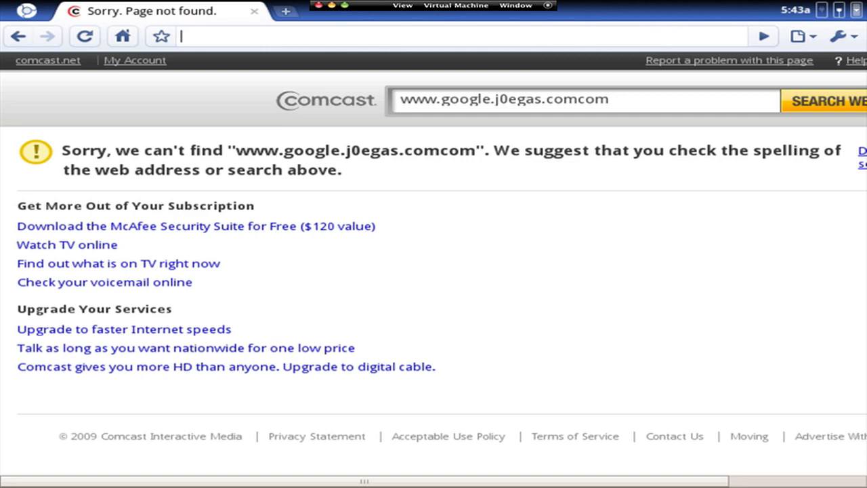
type("j0egas.com/")
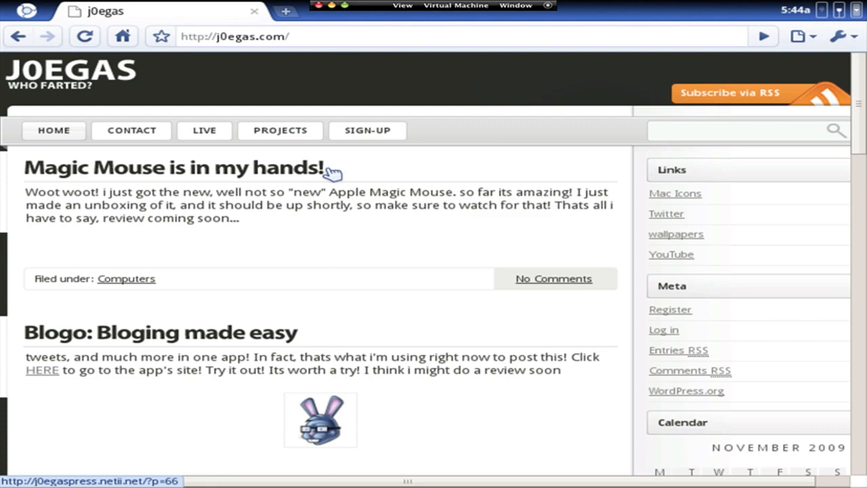
scroll("down", 3)
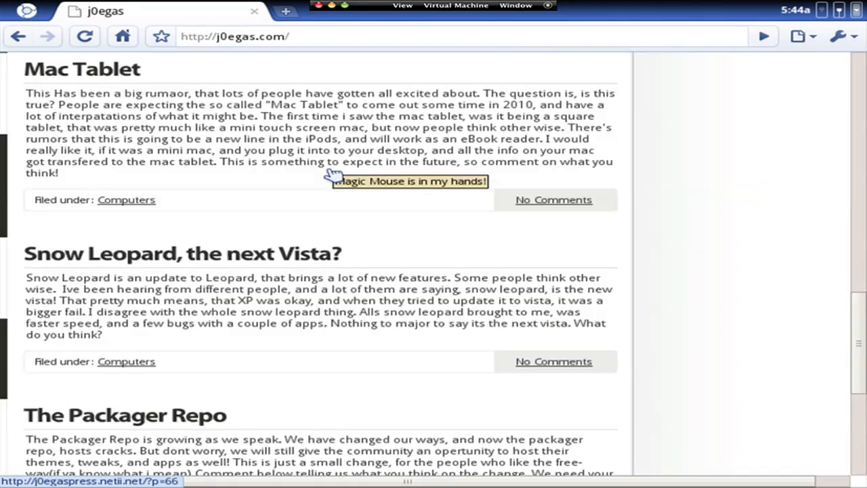
scroll("down", 3)
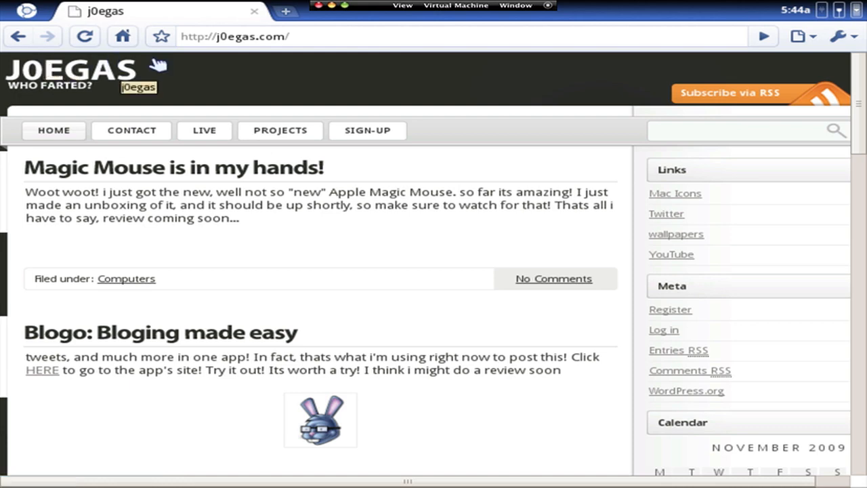
left_click(343, 35)
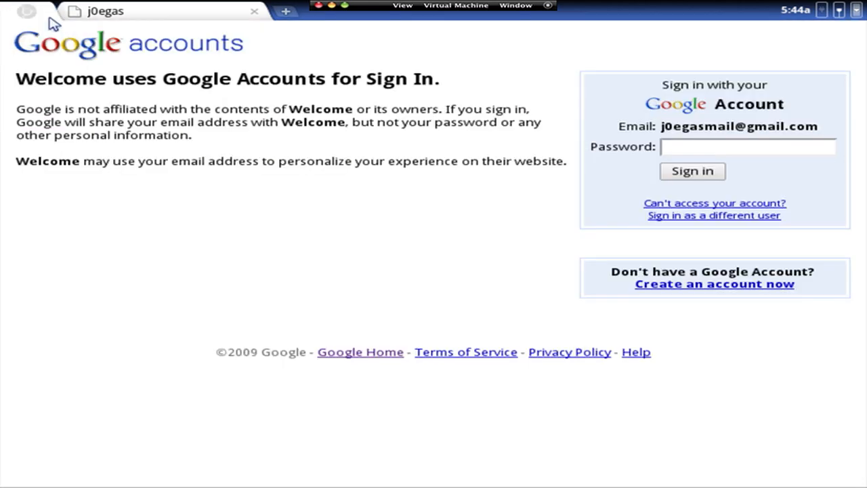
mouse_move(103, 45)
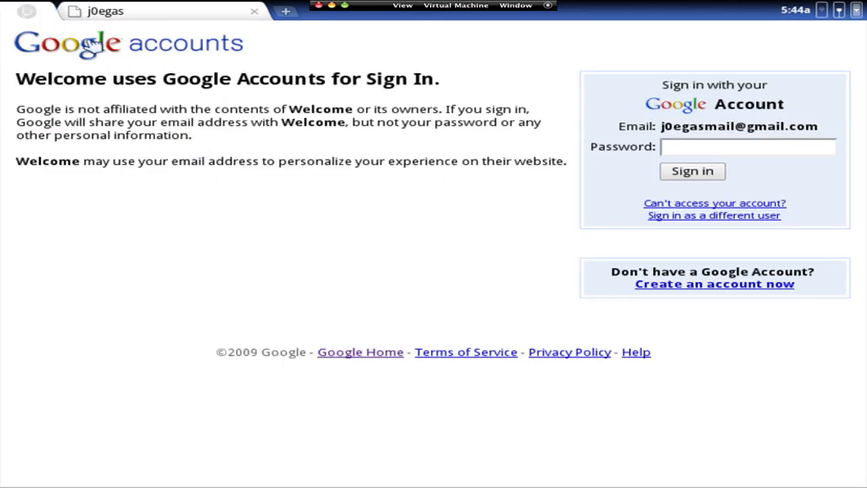
mouse_move(124, 162)
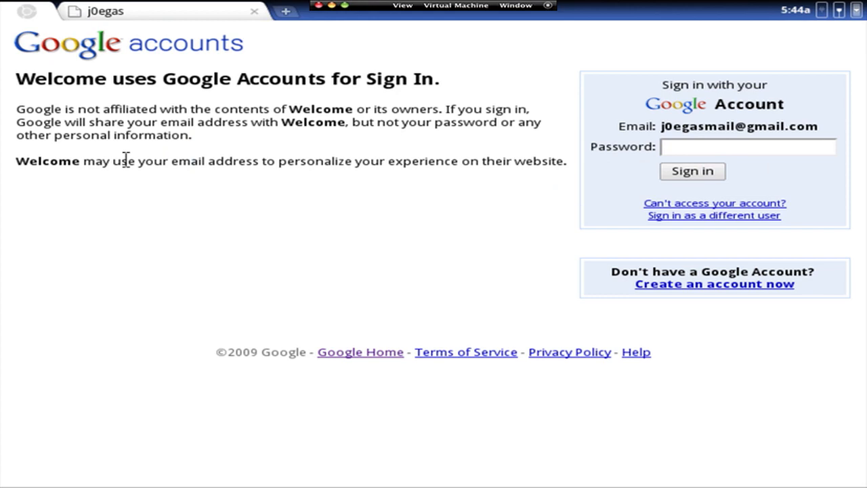
mouse_move(154, 91)
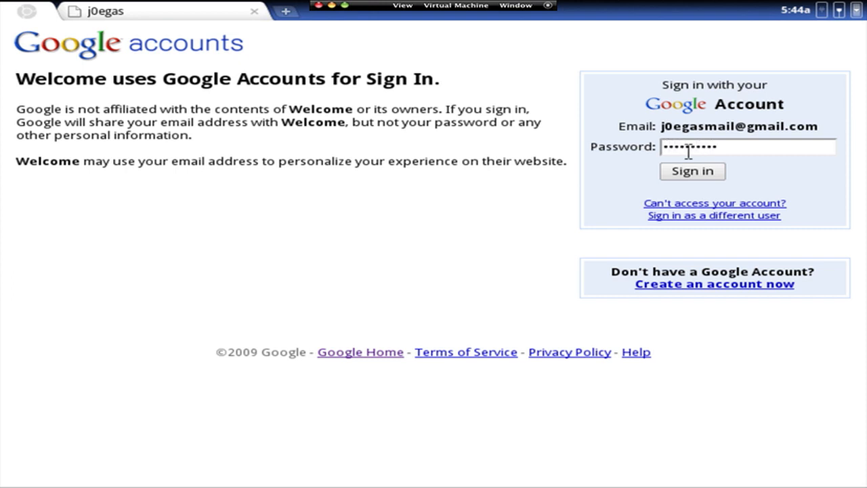
- Submit the Google account password on the Google Accounts sign-in page
left_click(691, 171)
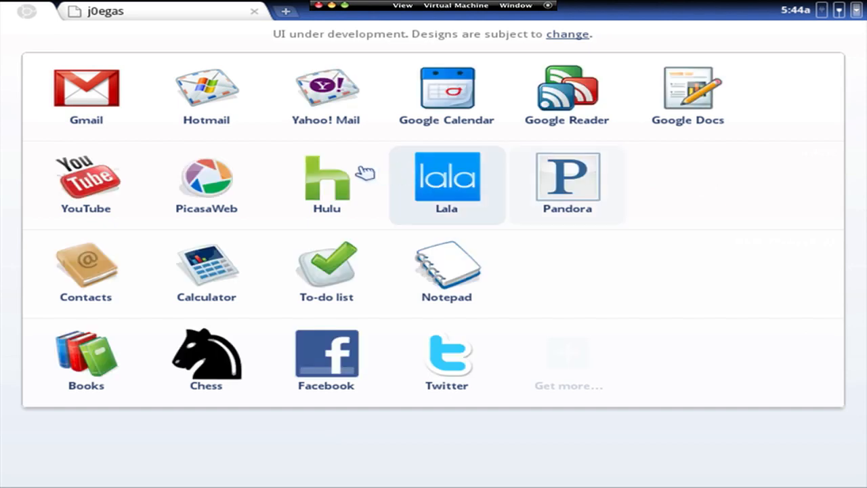
mouse_move(582, 112)
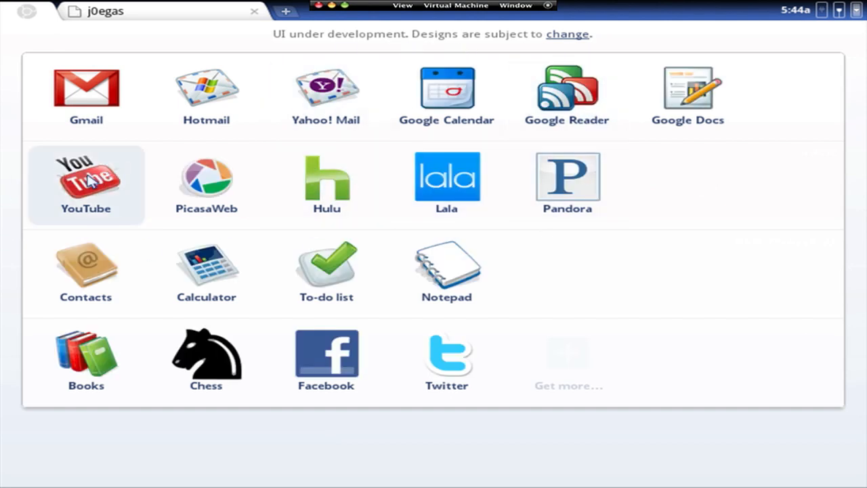
- Launch YouTube from the apps panel, then close the panel to show the j0egas tab
left_click(86, 178)
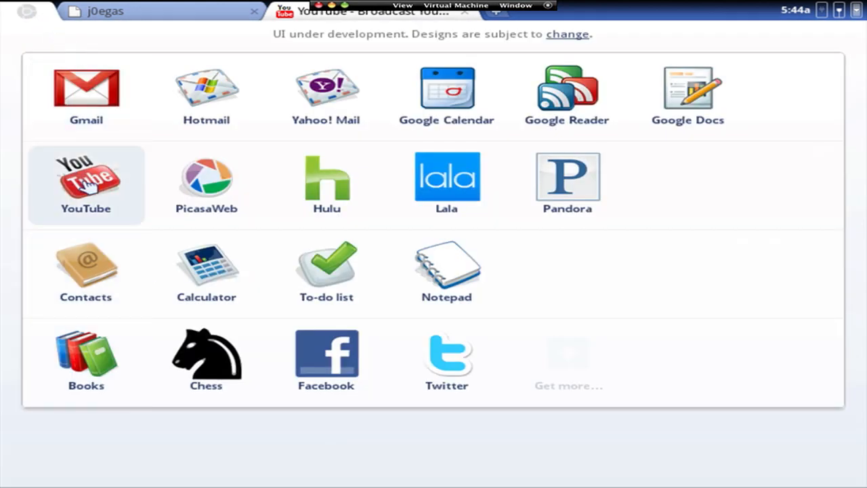
left_click(86, 179)
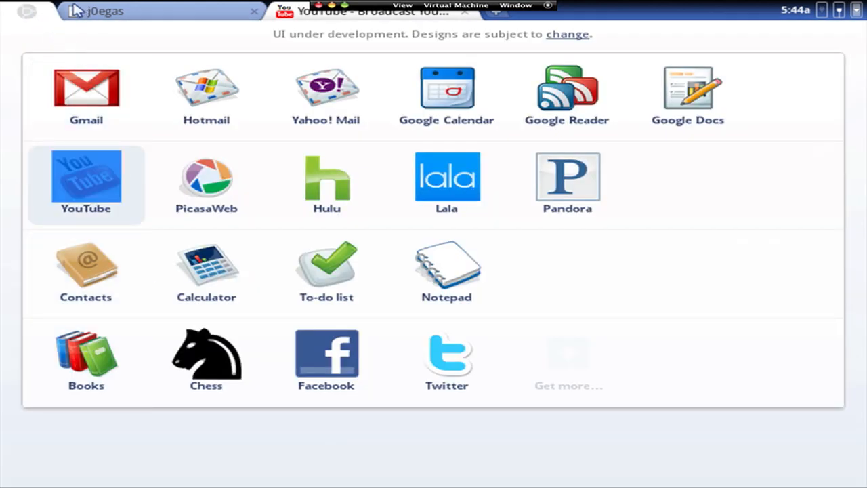
mouse_move(679, 300)
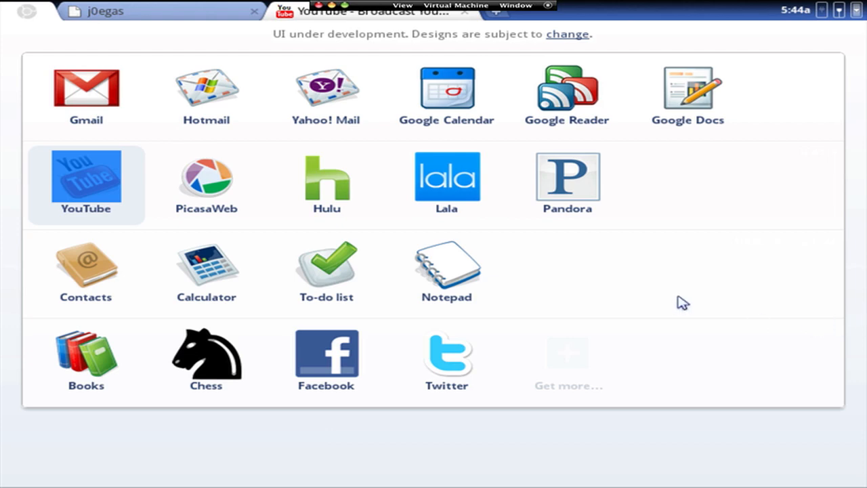
mouse_move(717, 263)
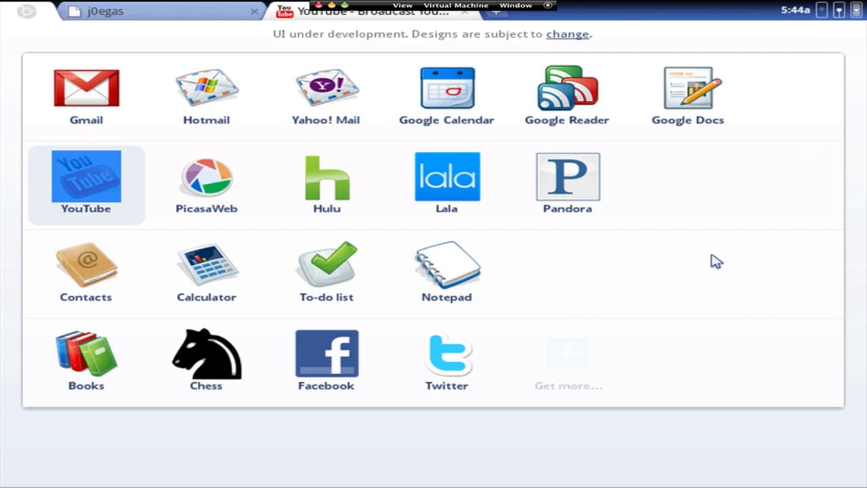
left_click(86, 178)
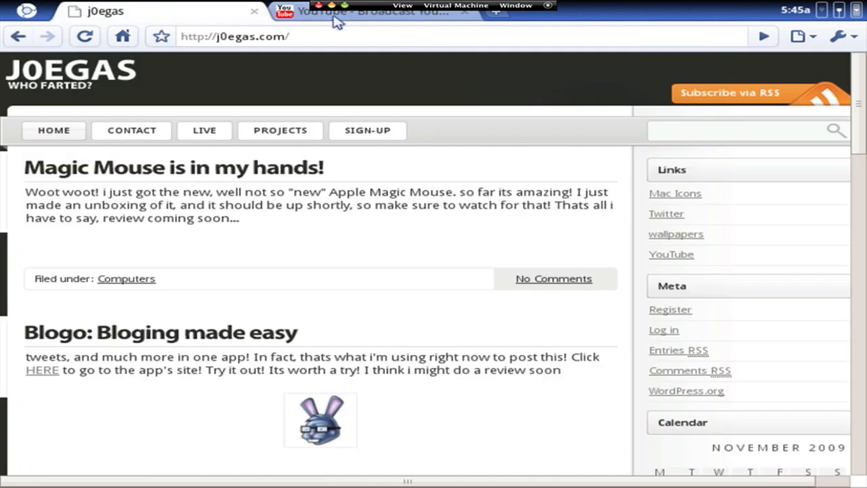
- View the YouTube tab and its search box, then close the YouTube tab, leaving j0egas
left_click(366, 13)
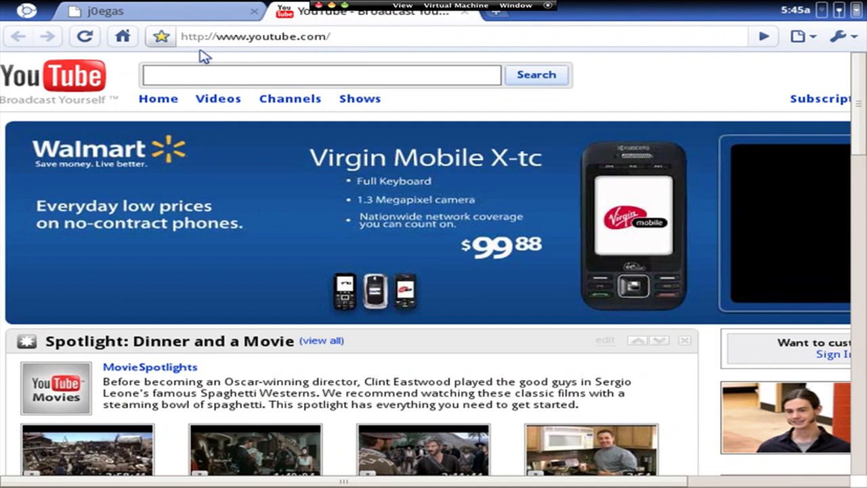
mouse_move(784, 126)
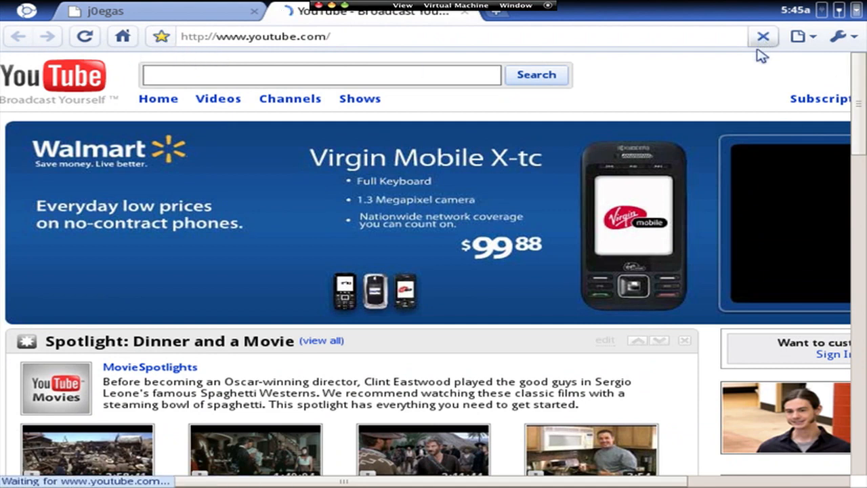
left_click(318, 75)
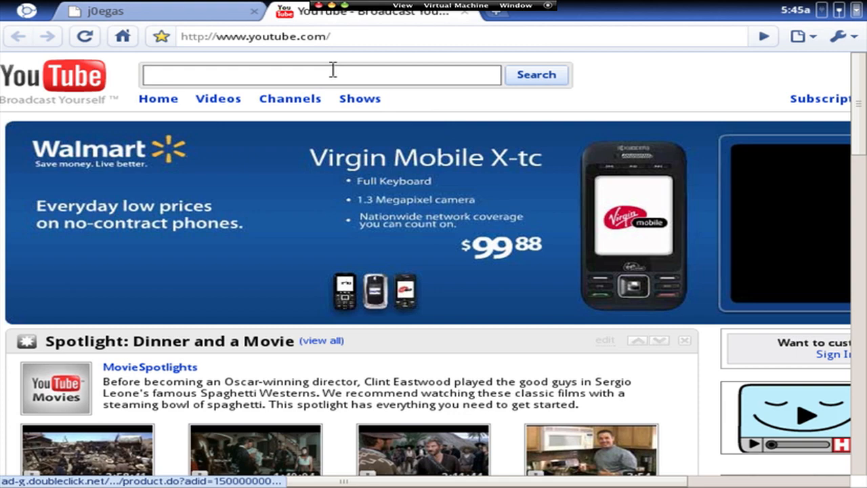
left_click(315, 75)
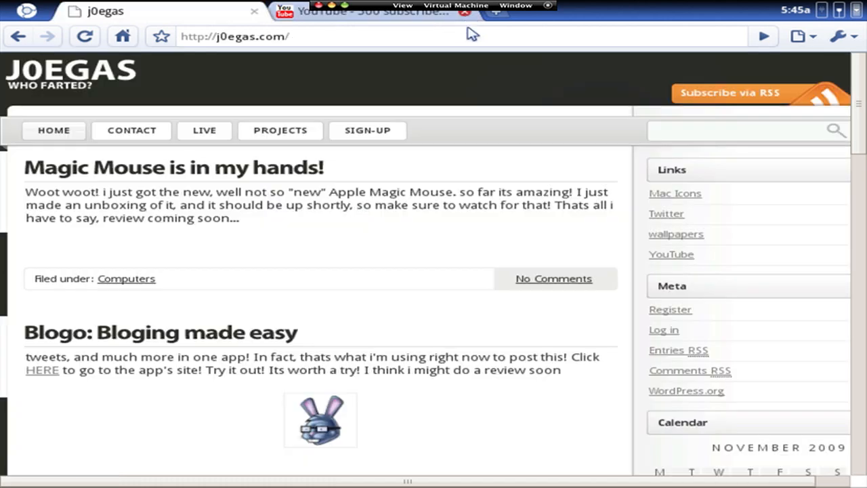
left_click(461, 14)
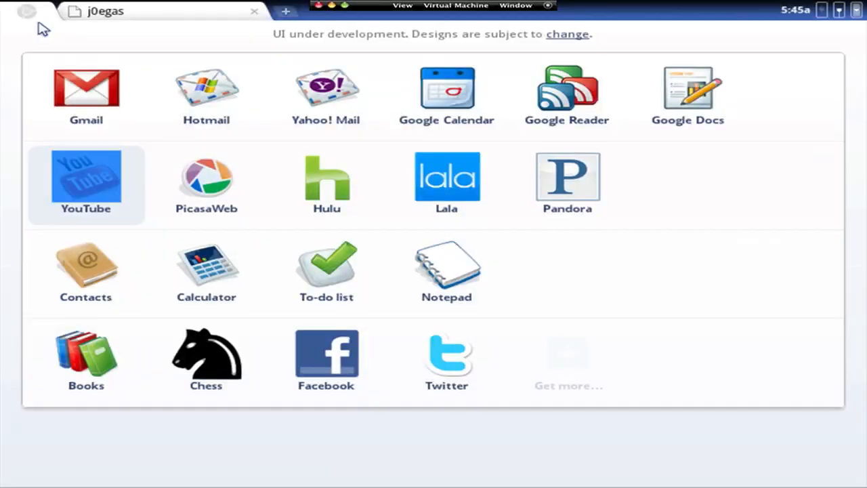
mouse_move(136, 13)
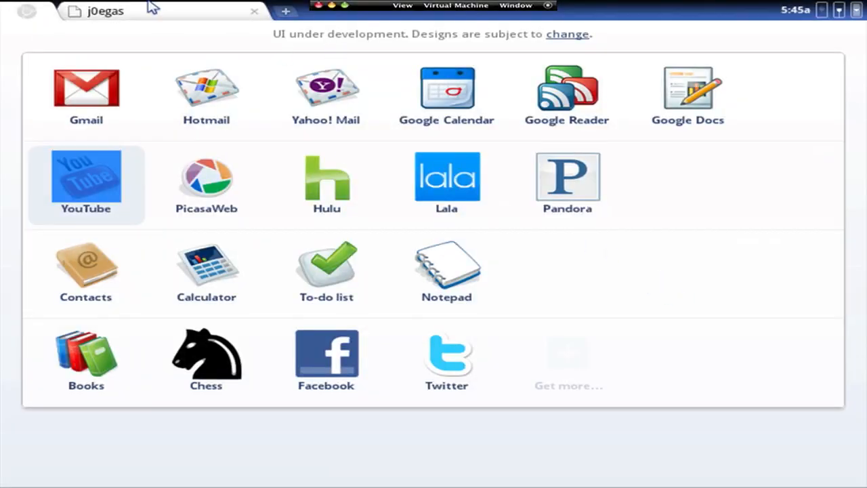